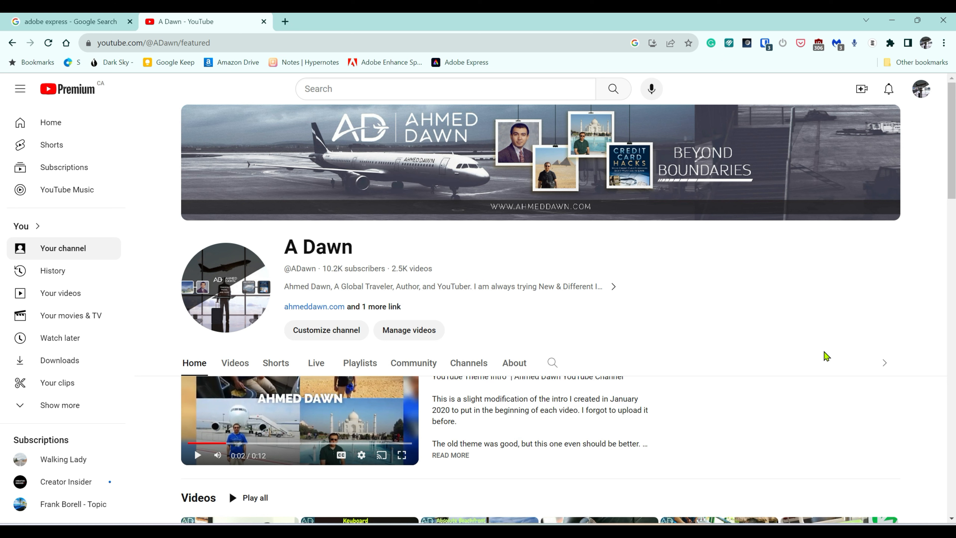
{"action": "mouse_move", "coordinate": [721, 334]}
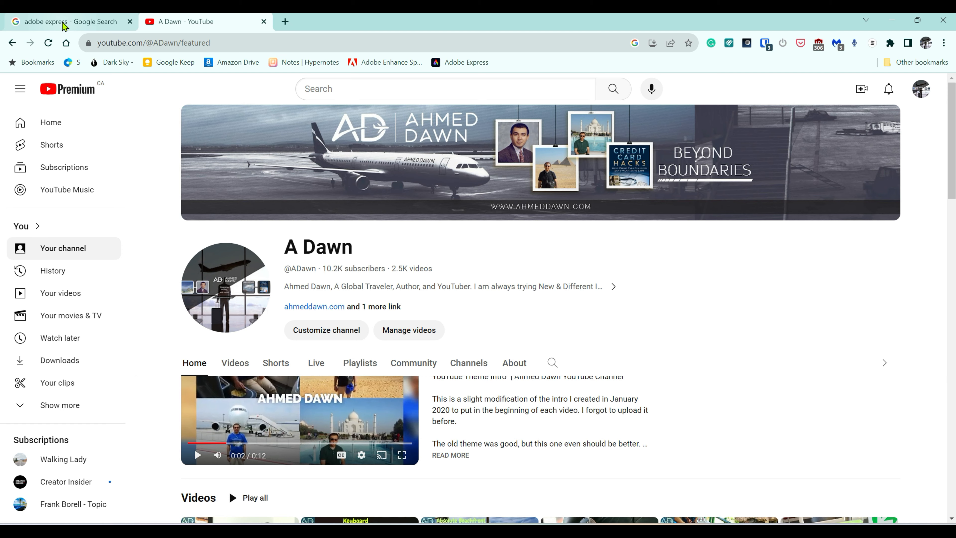
Return to the 'adobe express' Google results and open the Adobe Express site.
{"action": "left_click", "coordinate": [67, 22]}
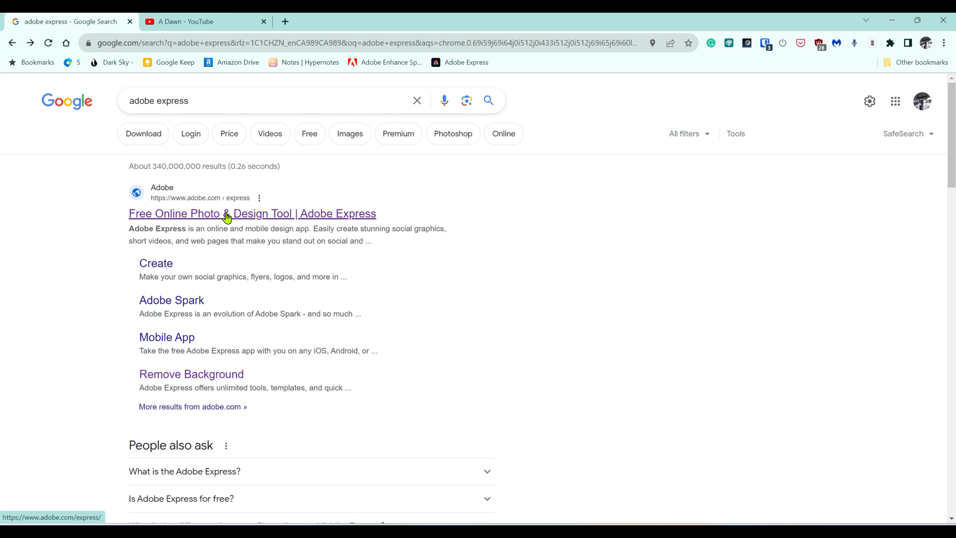
{"action": "left_click", "coordinate": [252, 214]}
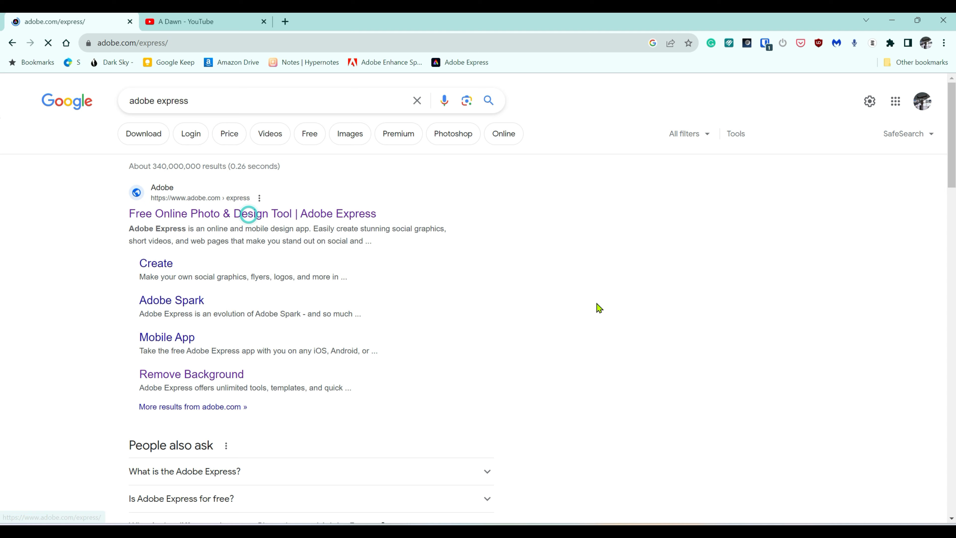
Bring the Photo quick actions into view on the Adobe Express home page, down to Remove background.
{"action": "left_click", "coordinate": [251, 214]}
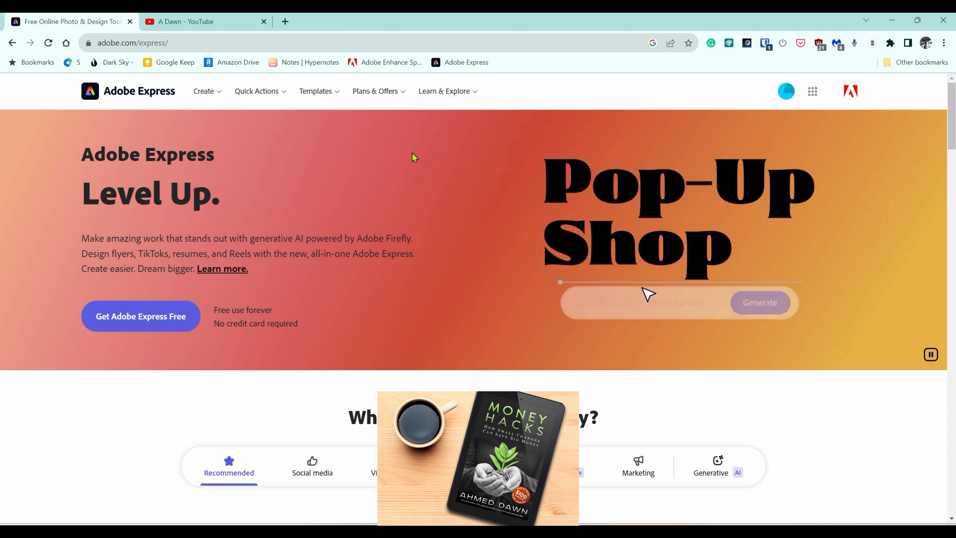
{"action": "type", "text": "Purple gloss balloon"}
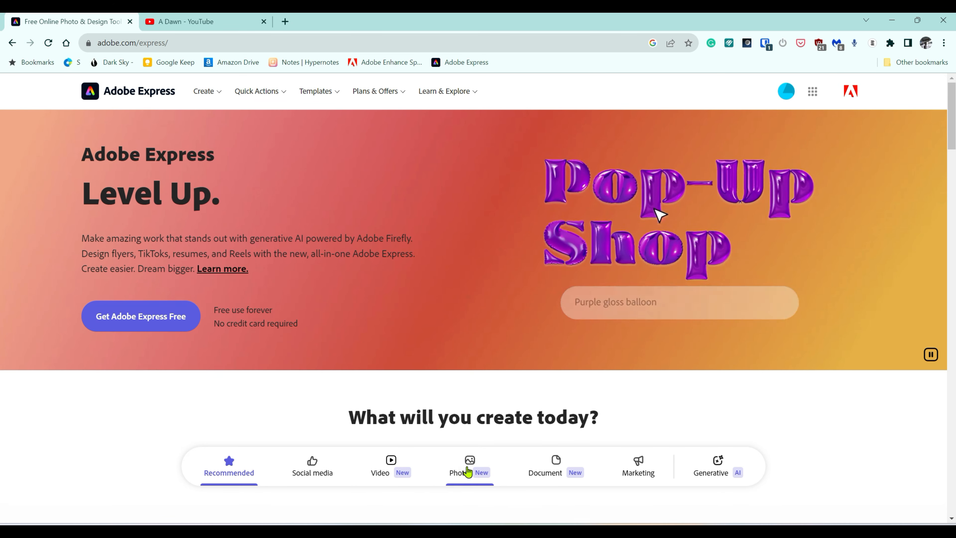
{"action": "scroll", "scroll_direction": "down", "scroll_amount": 3}
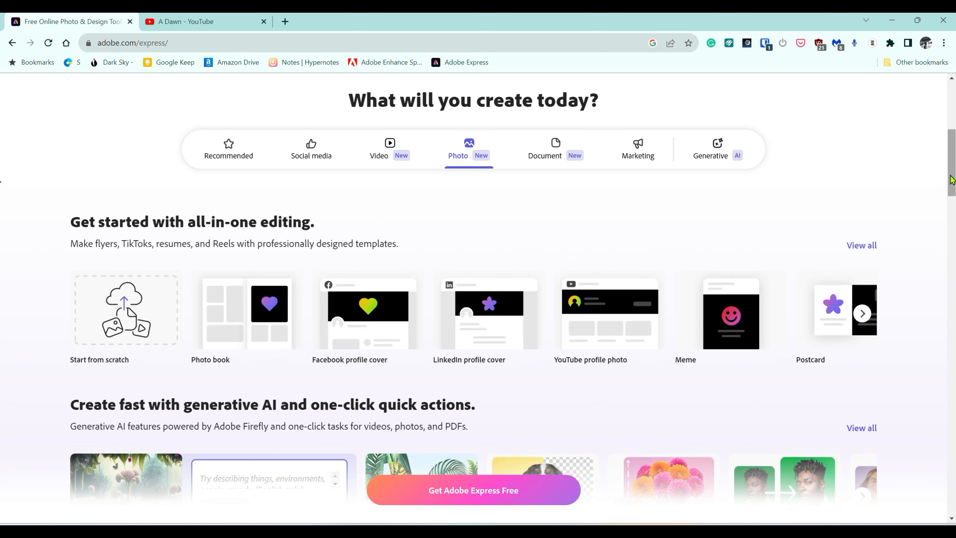
{"action": "scroll", "scroll_direction": "down", "scroll_amount": 3}
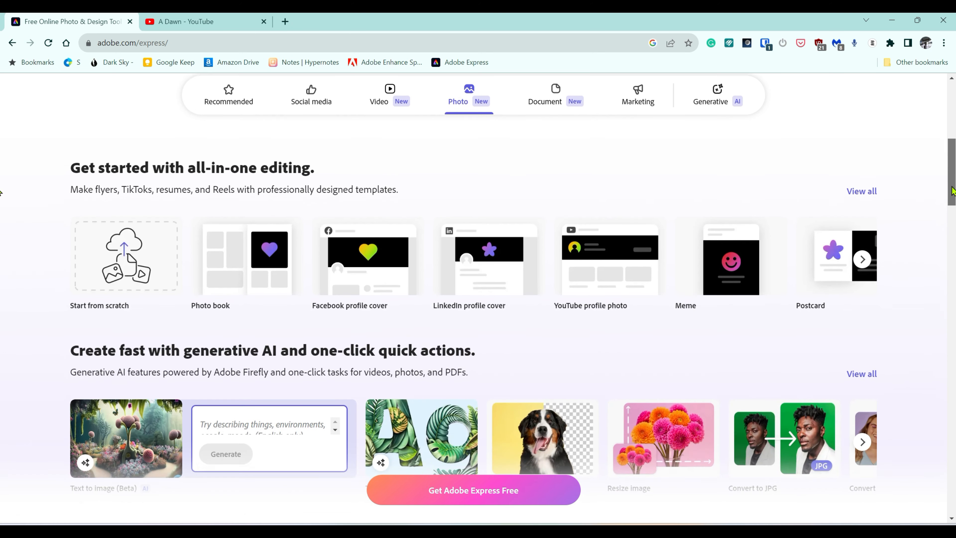
{"action": "scroll", "scroll_direction": "down", "scroll_amount": 3}
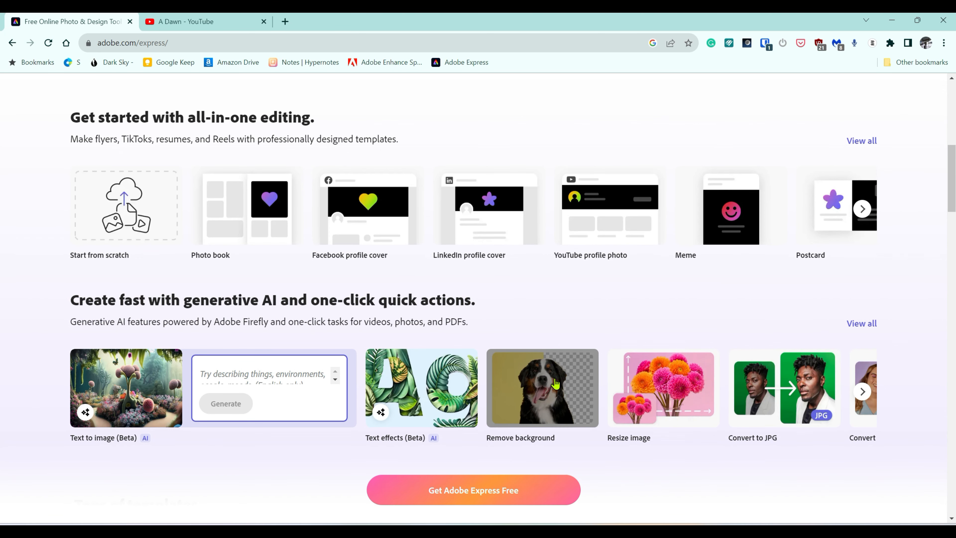
Remove the background from desktop photo ISL4.png by dropping it into the Remove background tool.
{"action": "left_click", "coordinate": [541, 387]}
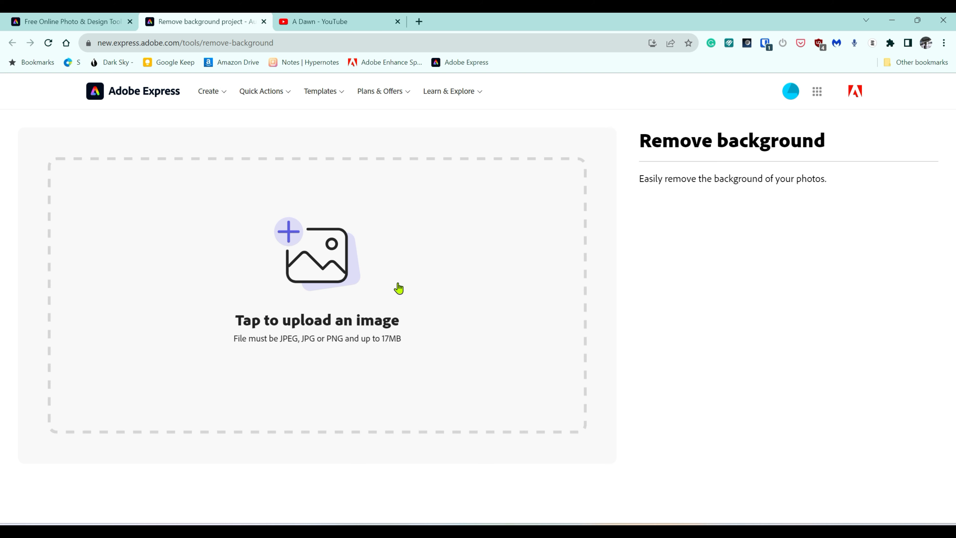
{"action": "mouse_move", "coordinate": [326, 328]}
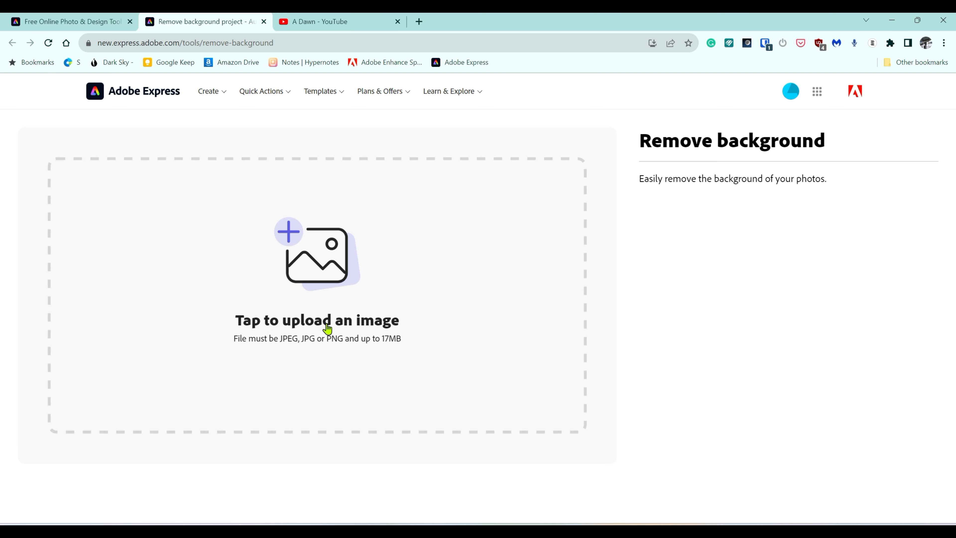
{"action": "mouse_move", "coordinate": [917, 21]}
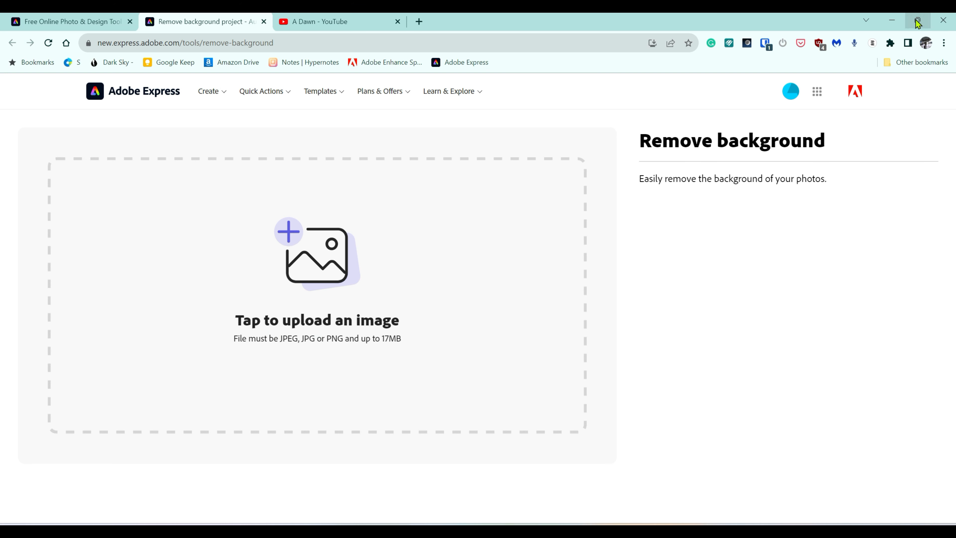
{"action": "left_click", "coordinate": [916, 21]}
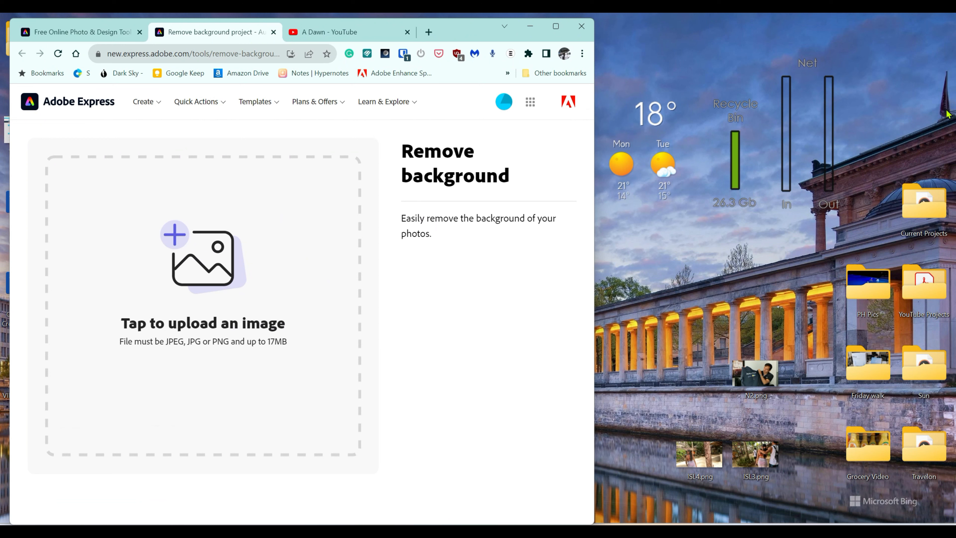
{"action": "mouse_move", "coordinate": [800, 453]}
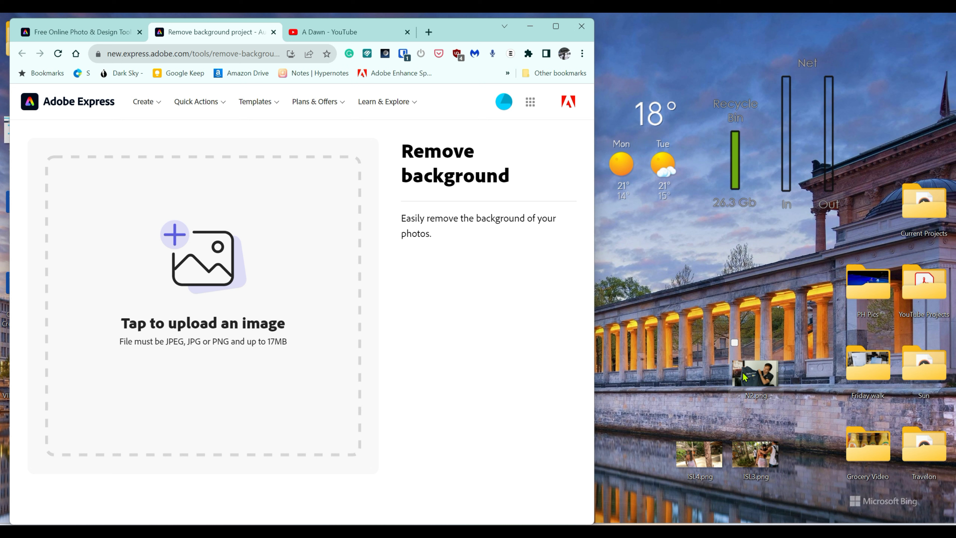
{"action": "left_click", "coordinate": [698, 454]}
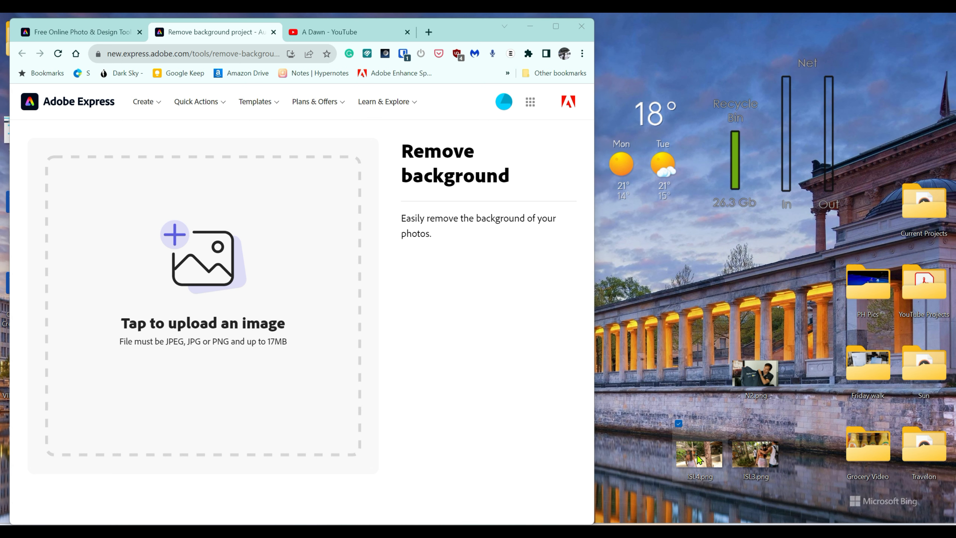
{"action": "left_click_drag", "start_coordinate": [698, 454], "coordinate": [174, 308]}
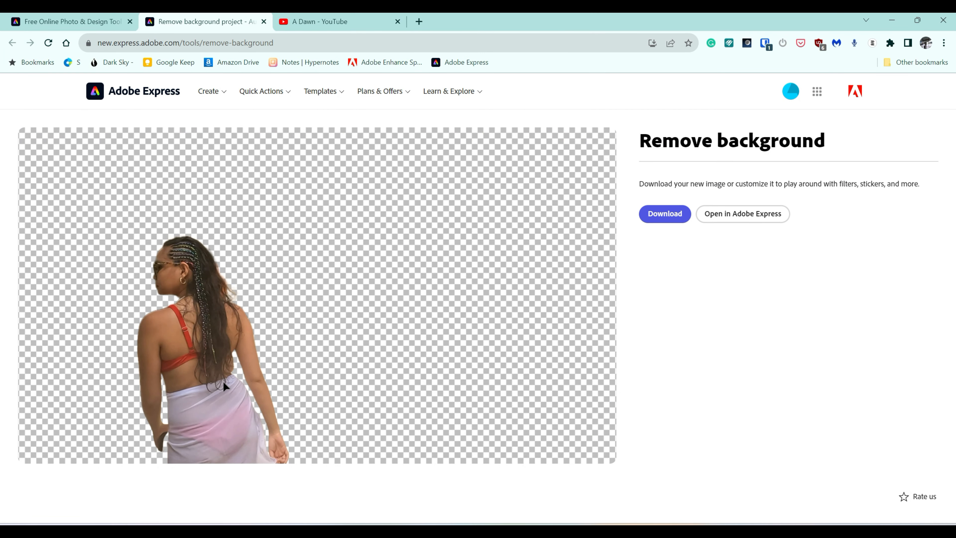
{"action": "mouse_move", "coordinate": [166, 299]}
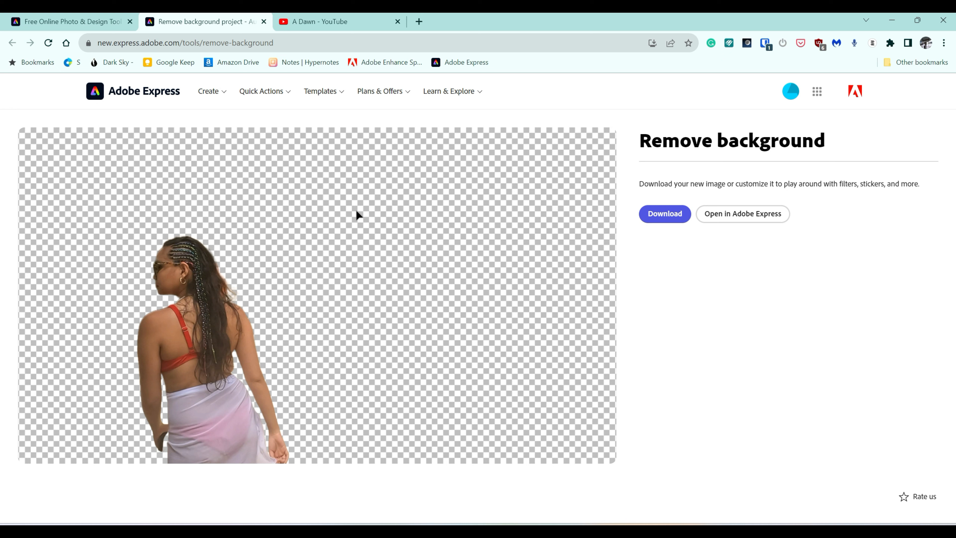
{"action": "mouse_move", "coordinate": [402, 222]}
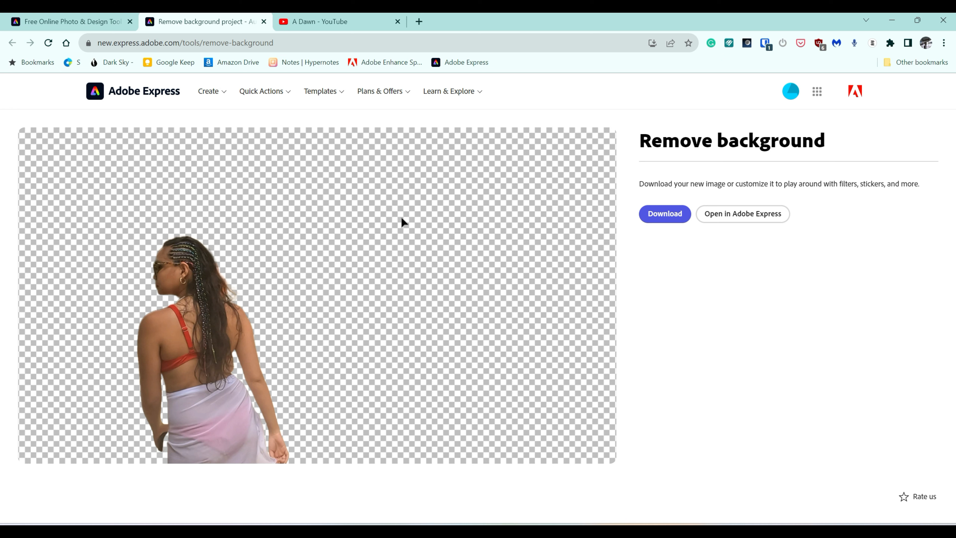
{"action": "mouse_move", "coordinate": [408, 229]}
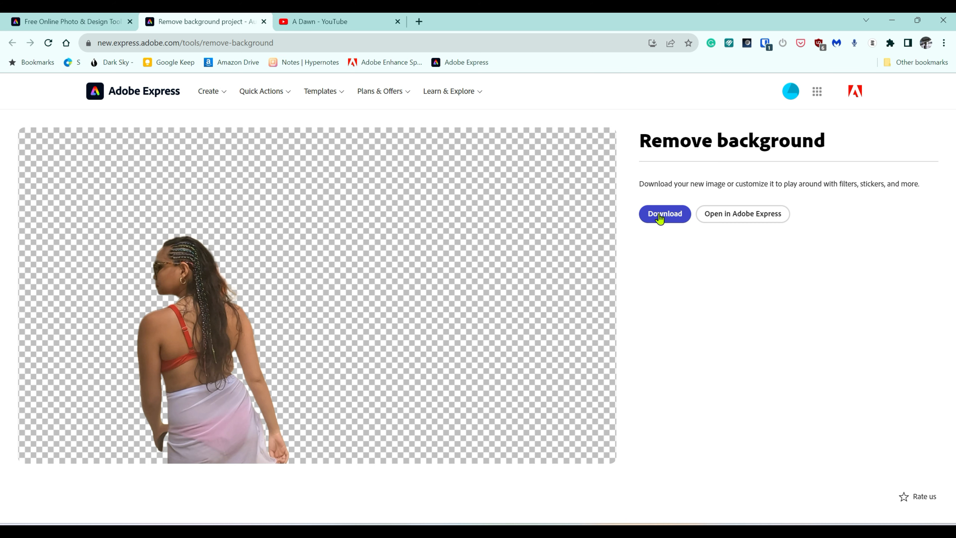
Download the cut-out and view ISL4 (1).png in Windows Photos to confirm the transparent background.
{"action": "left_click", "coordinate": [663, 214]}
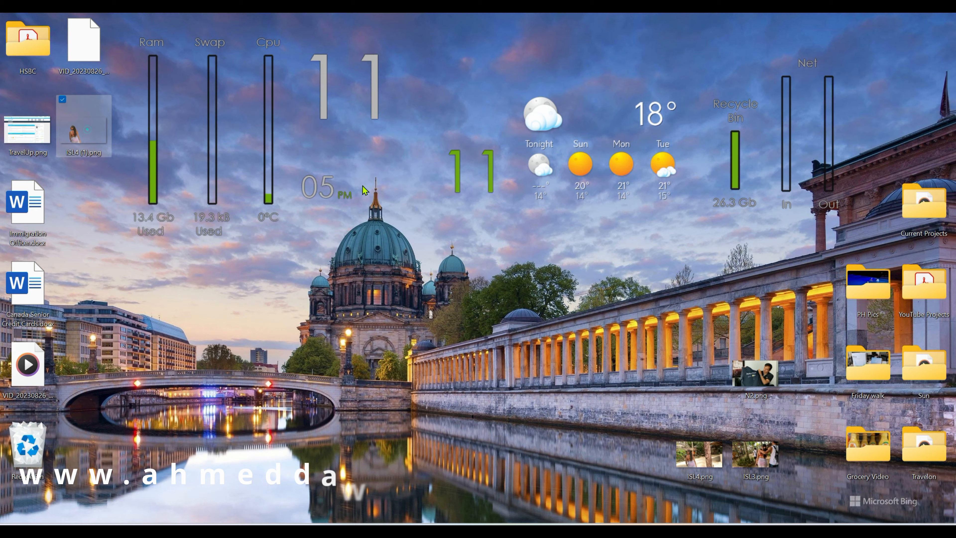
{"action": "double_click", "coordinate": [84, 126]}
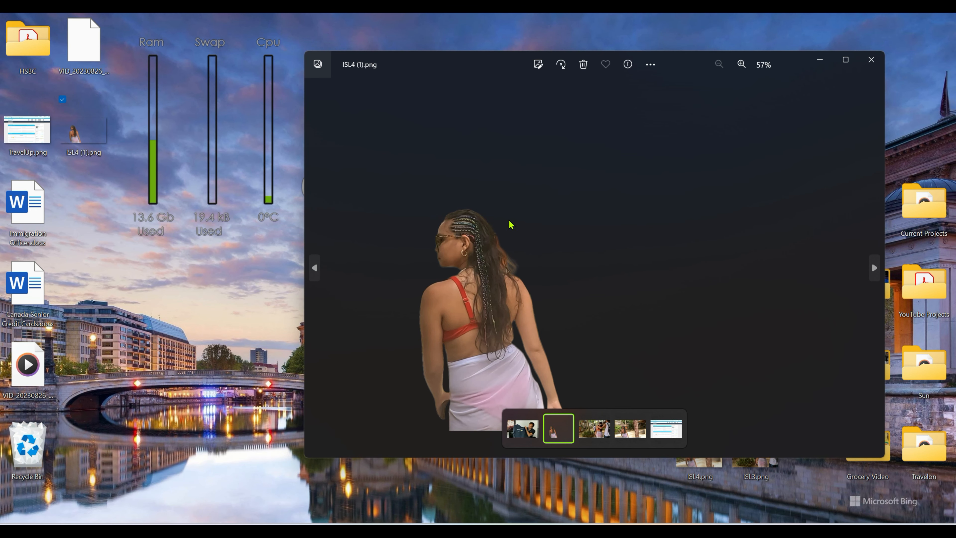
{"action": "mouse_move", "coordinate": [466, 275]}
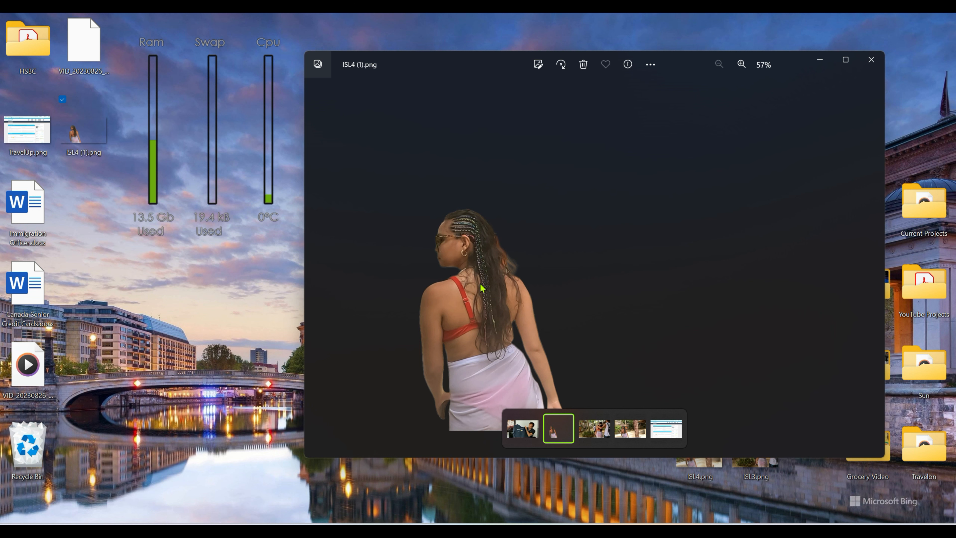
{"action": "mouse_move", "coordinate": [483, 266]}
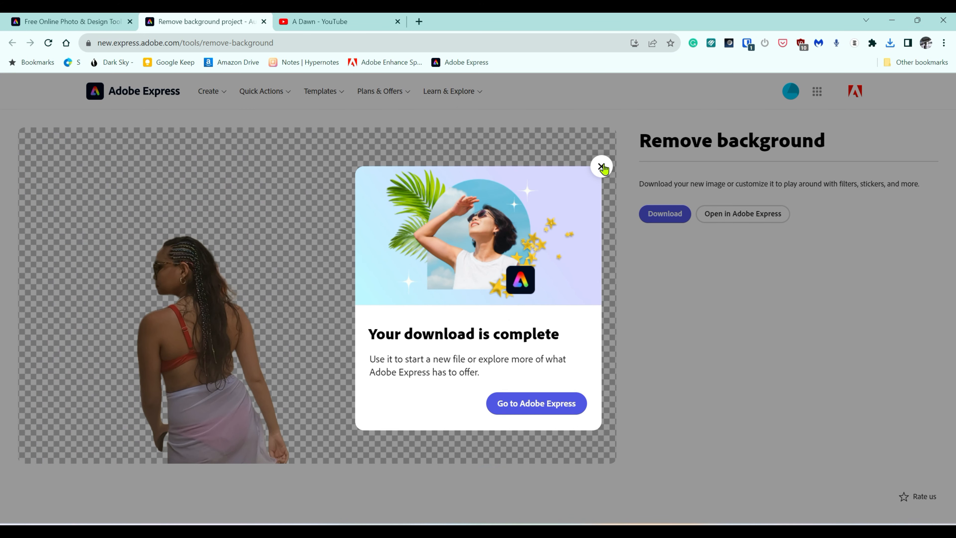
Dismiss the 'Your download is complete' notice over the cut-out result.
{"action": "left_click", "coordinate": [602, 167]}
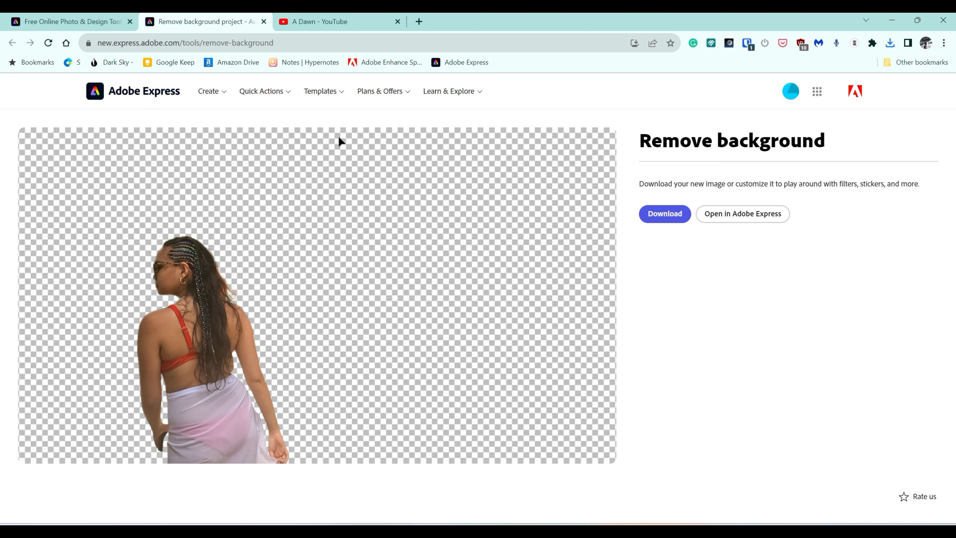
{"action": "mouse_move", "coordinate": [187, 152]}
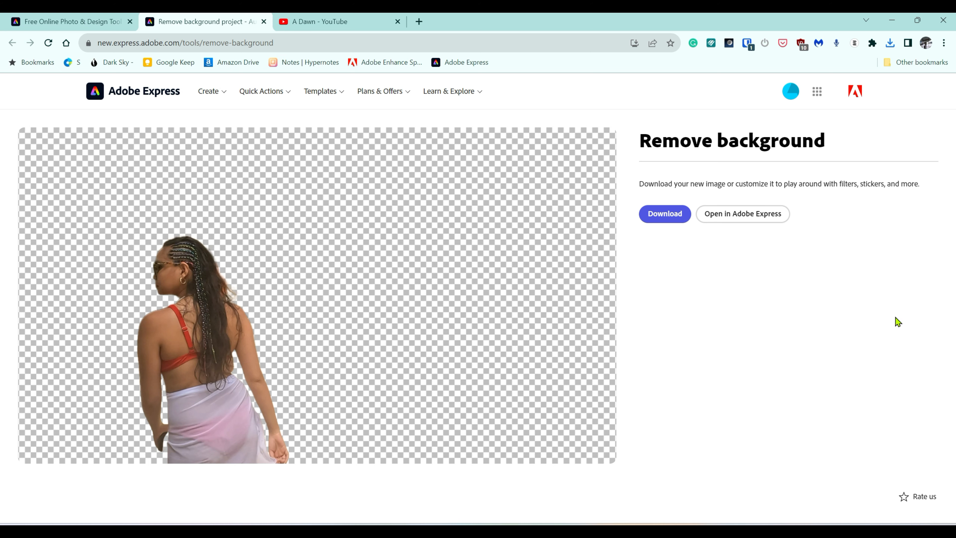
{"action": "mouse_move", "coordinate": [131, 177]}
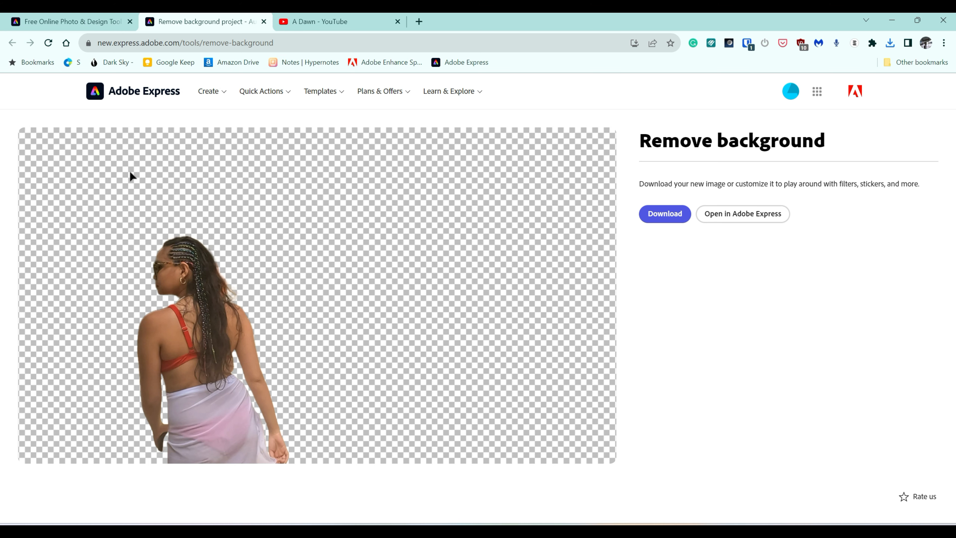
{"action": "mouse_move", "coordinate": [195, 177]}
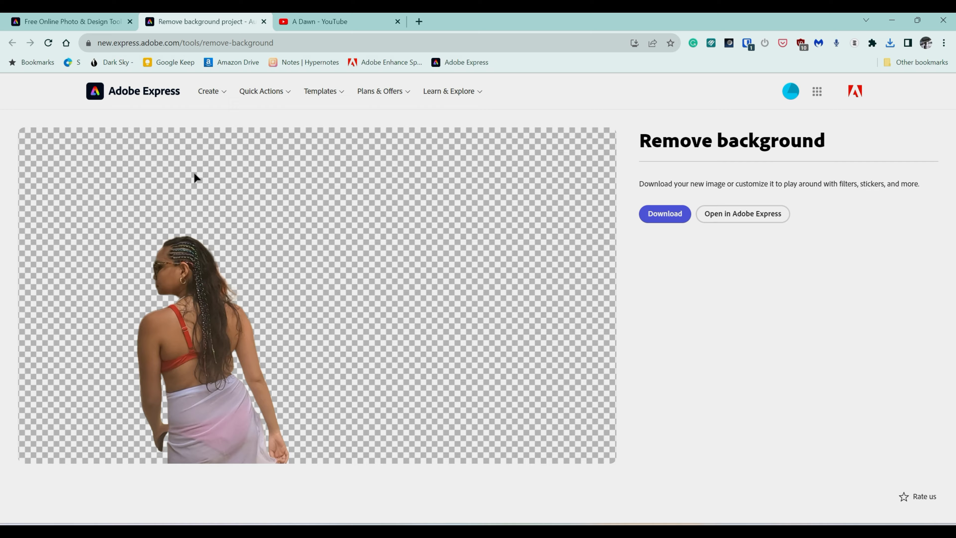